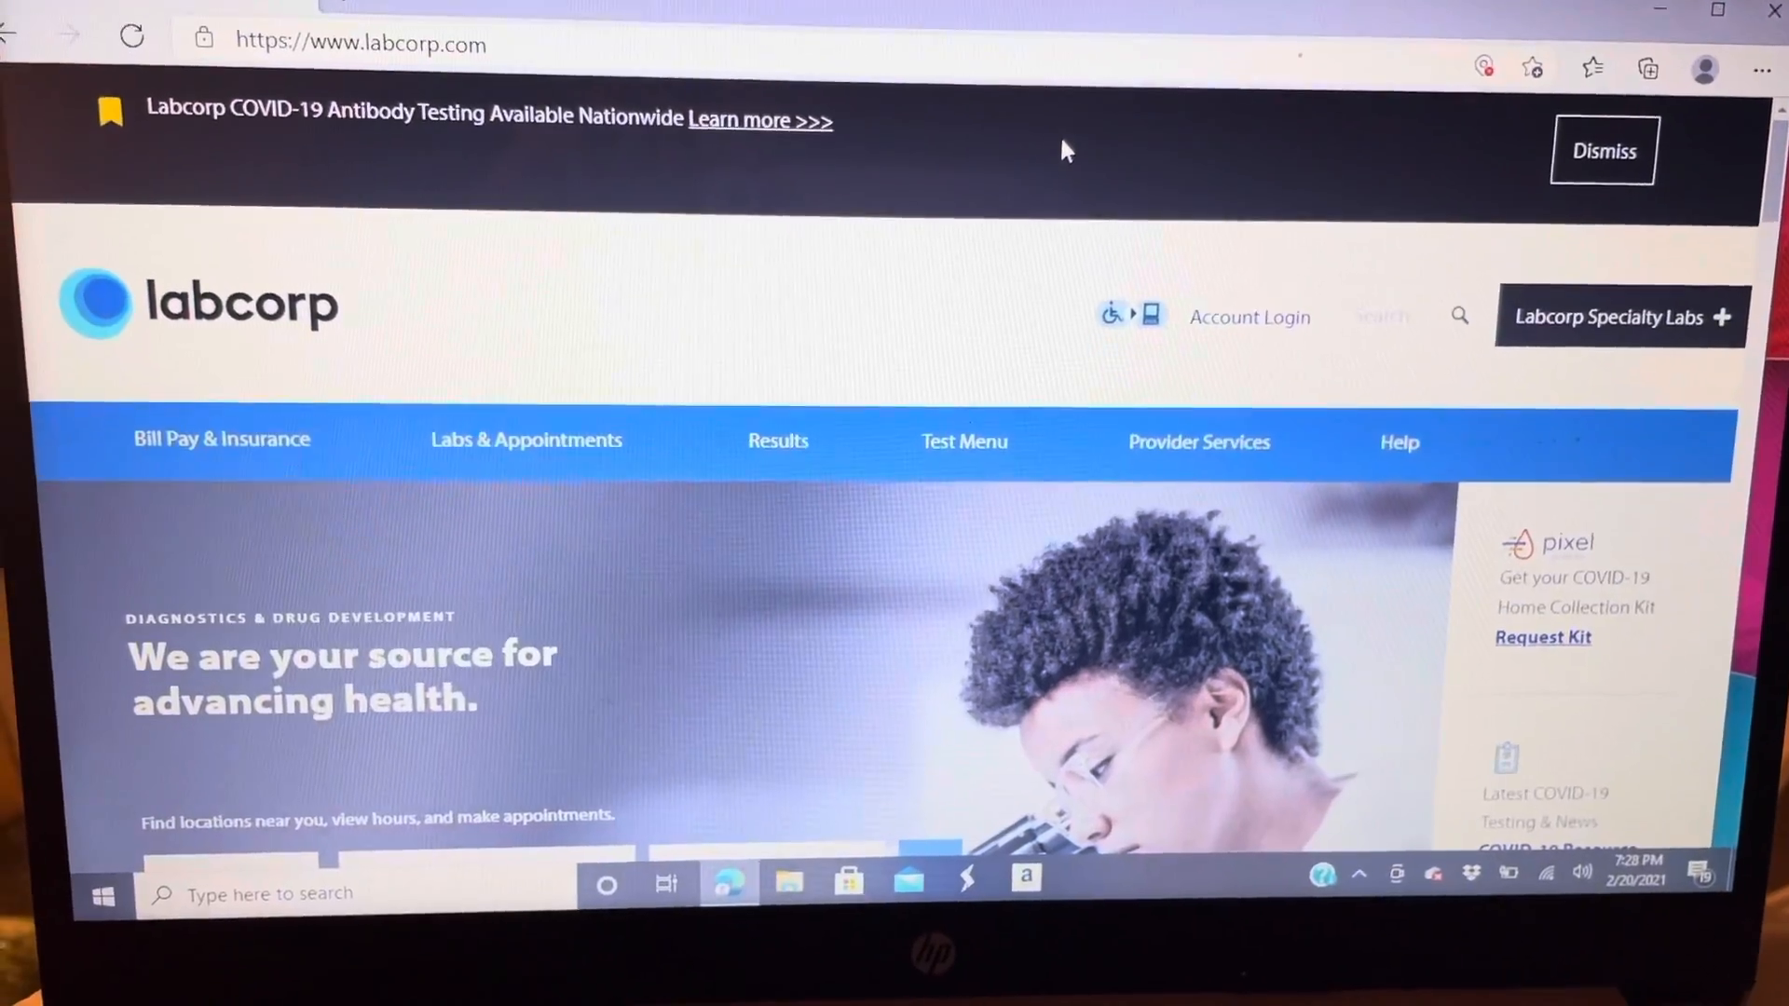
Go to Labcorp's Test Menu from the homepage navigation bar.
click(963, 442)
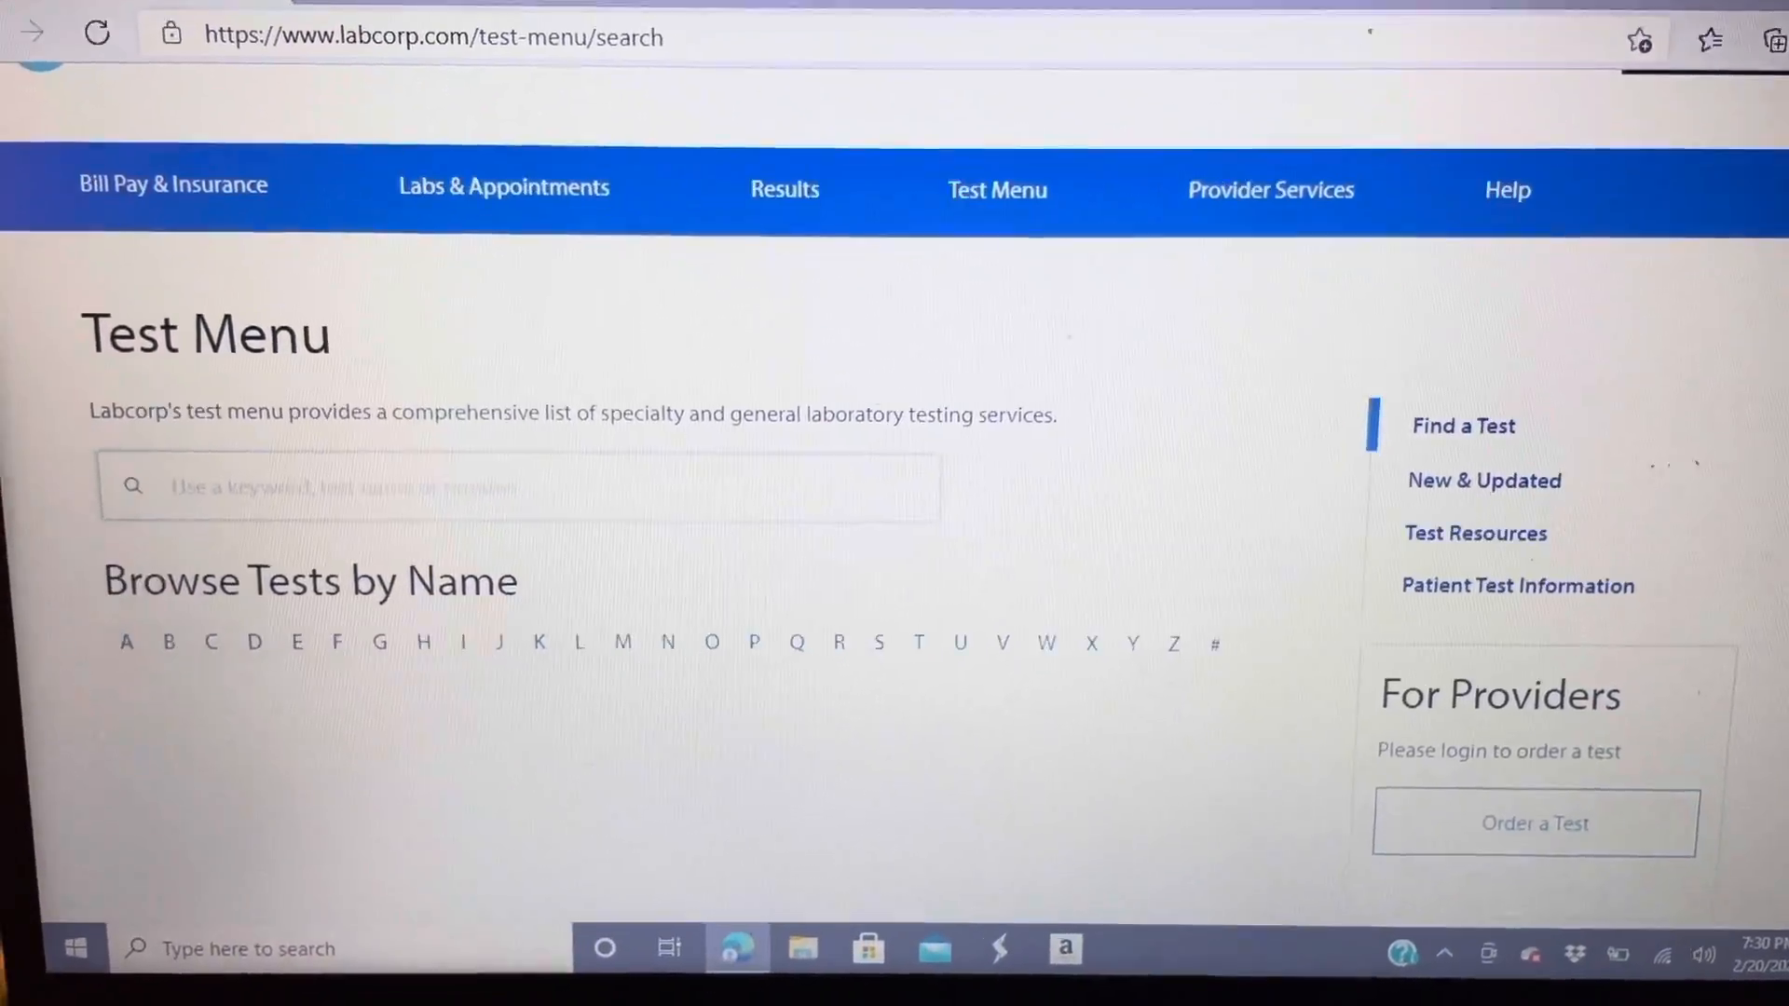
Search the test menu for 'bmp' to find Metabolic Panel (8), Basic.
text(bm)
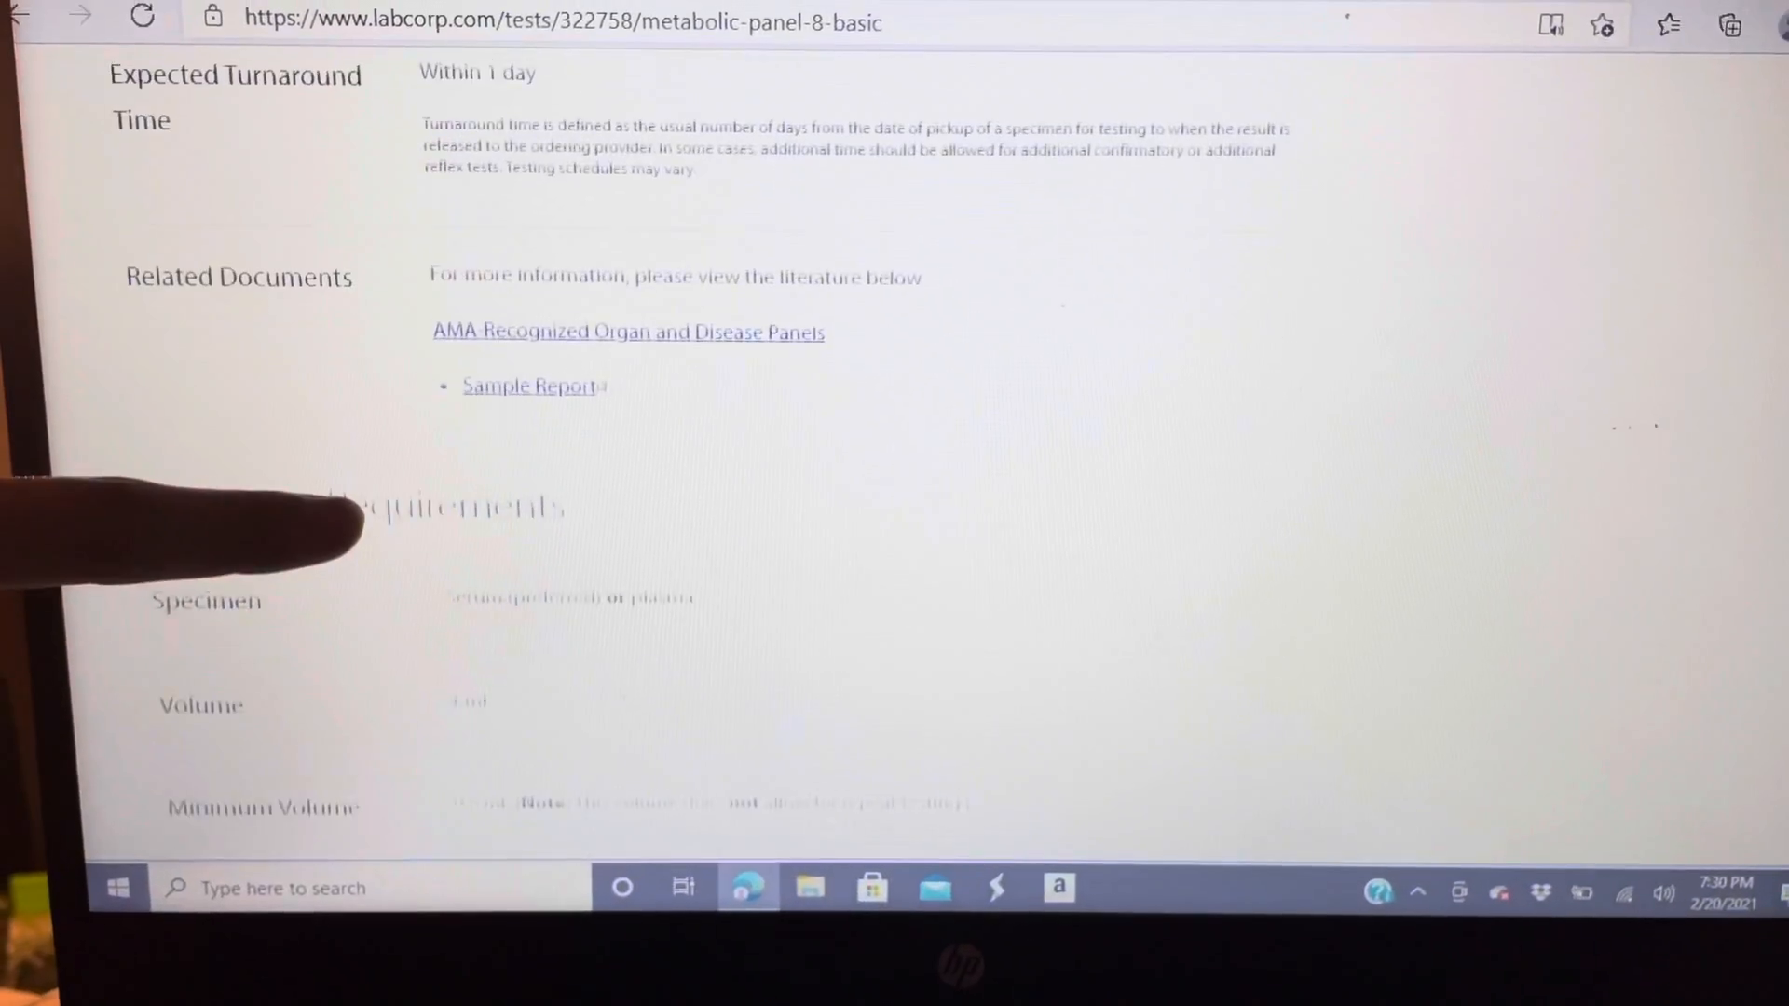
scroll(down, 3)
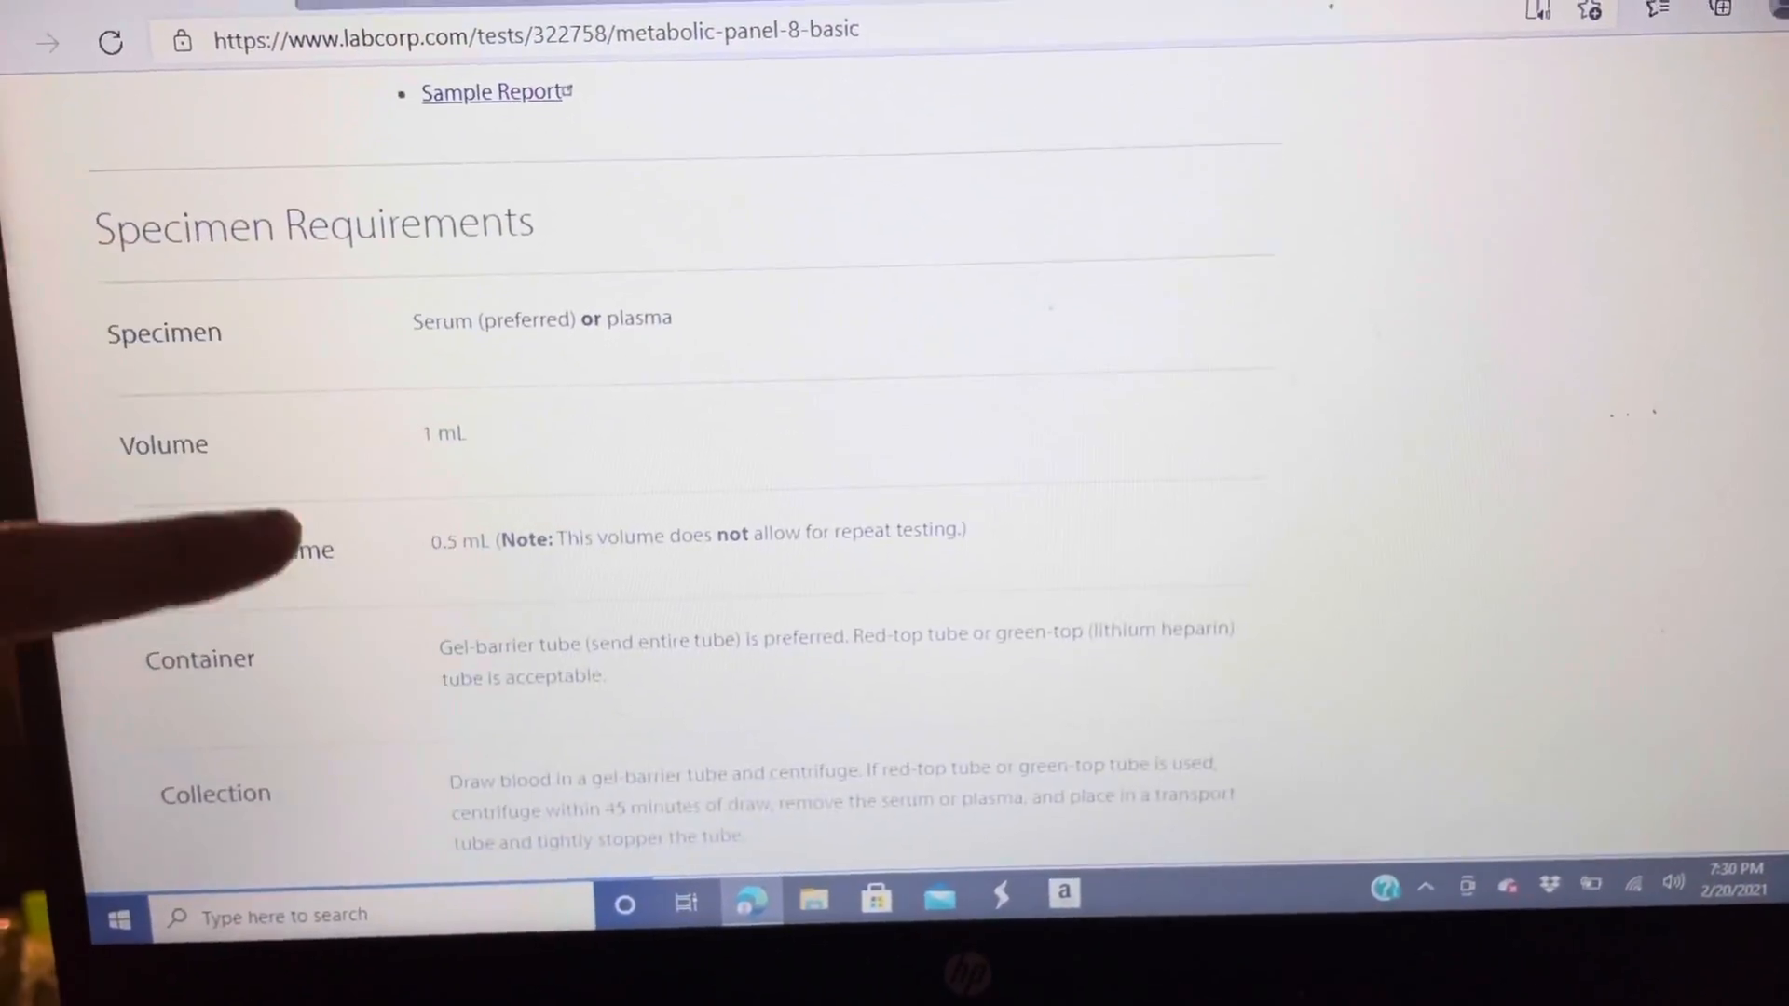
scroll(down, 3)
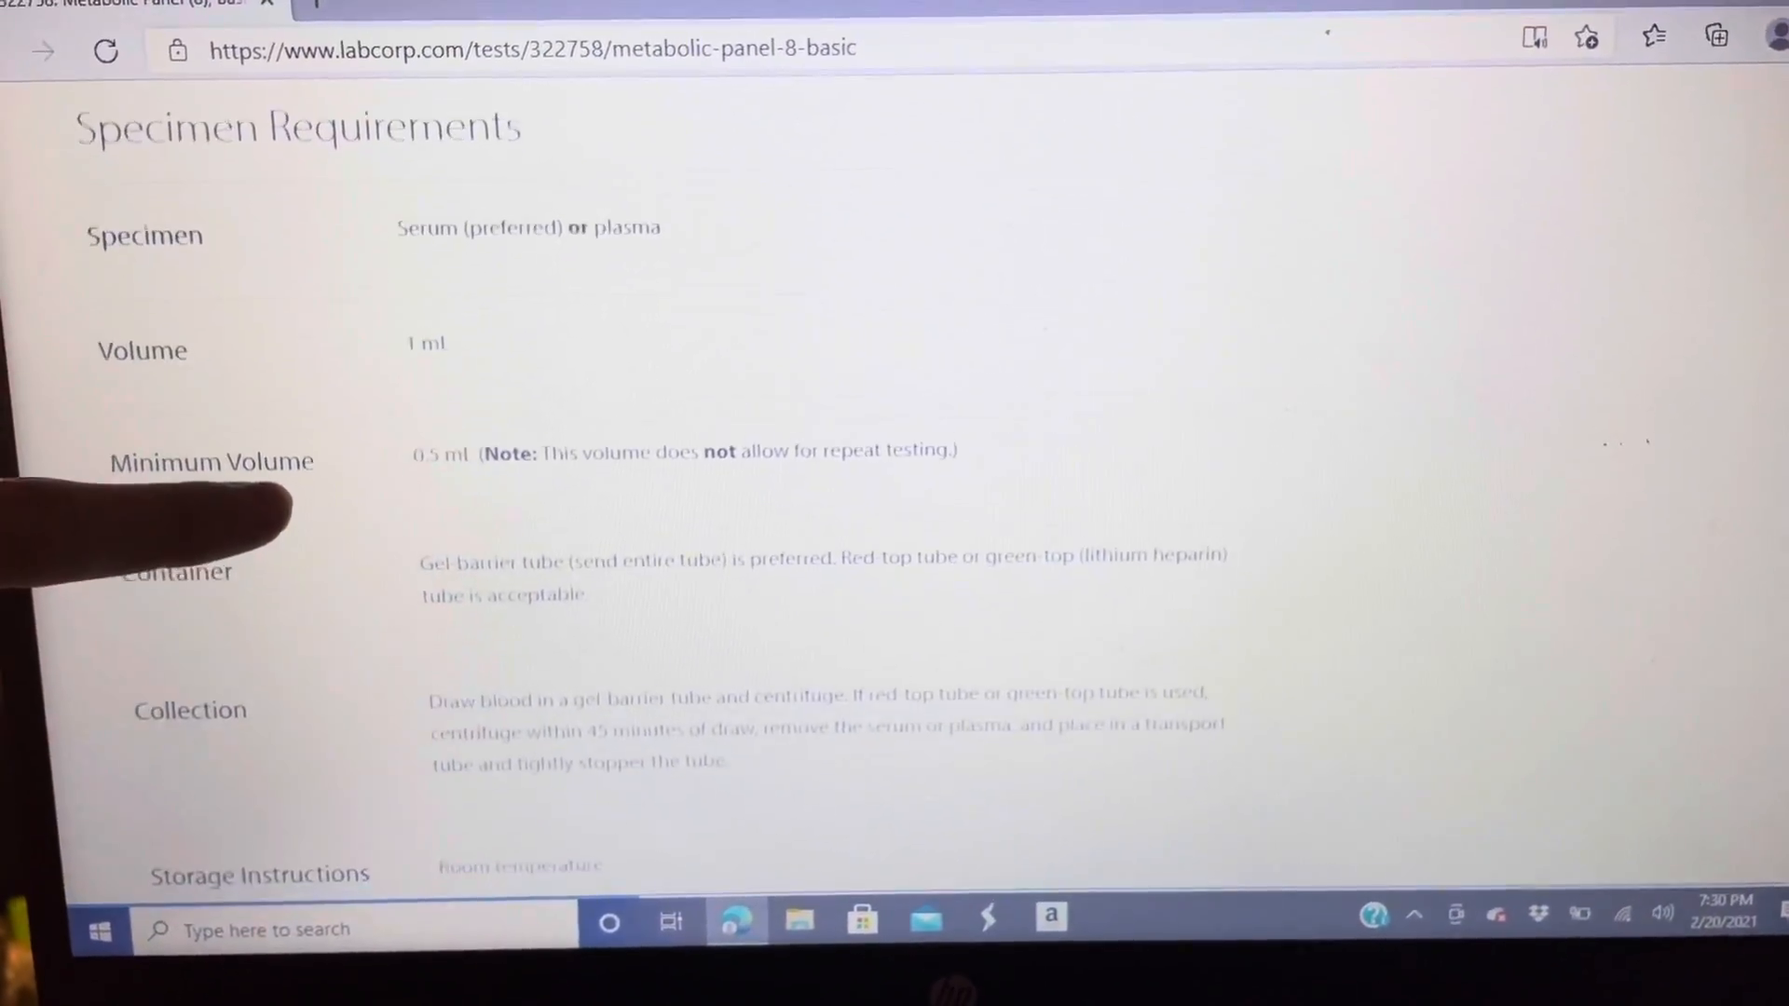
scroll(down, 3)
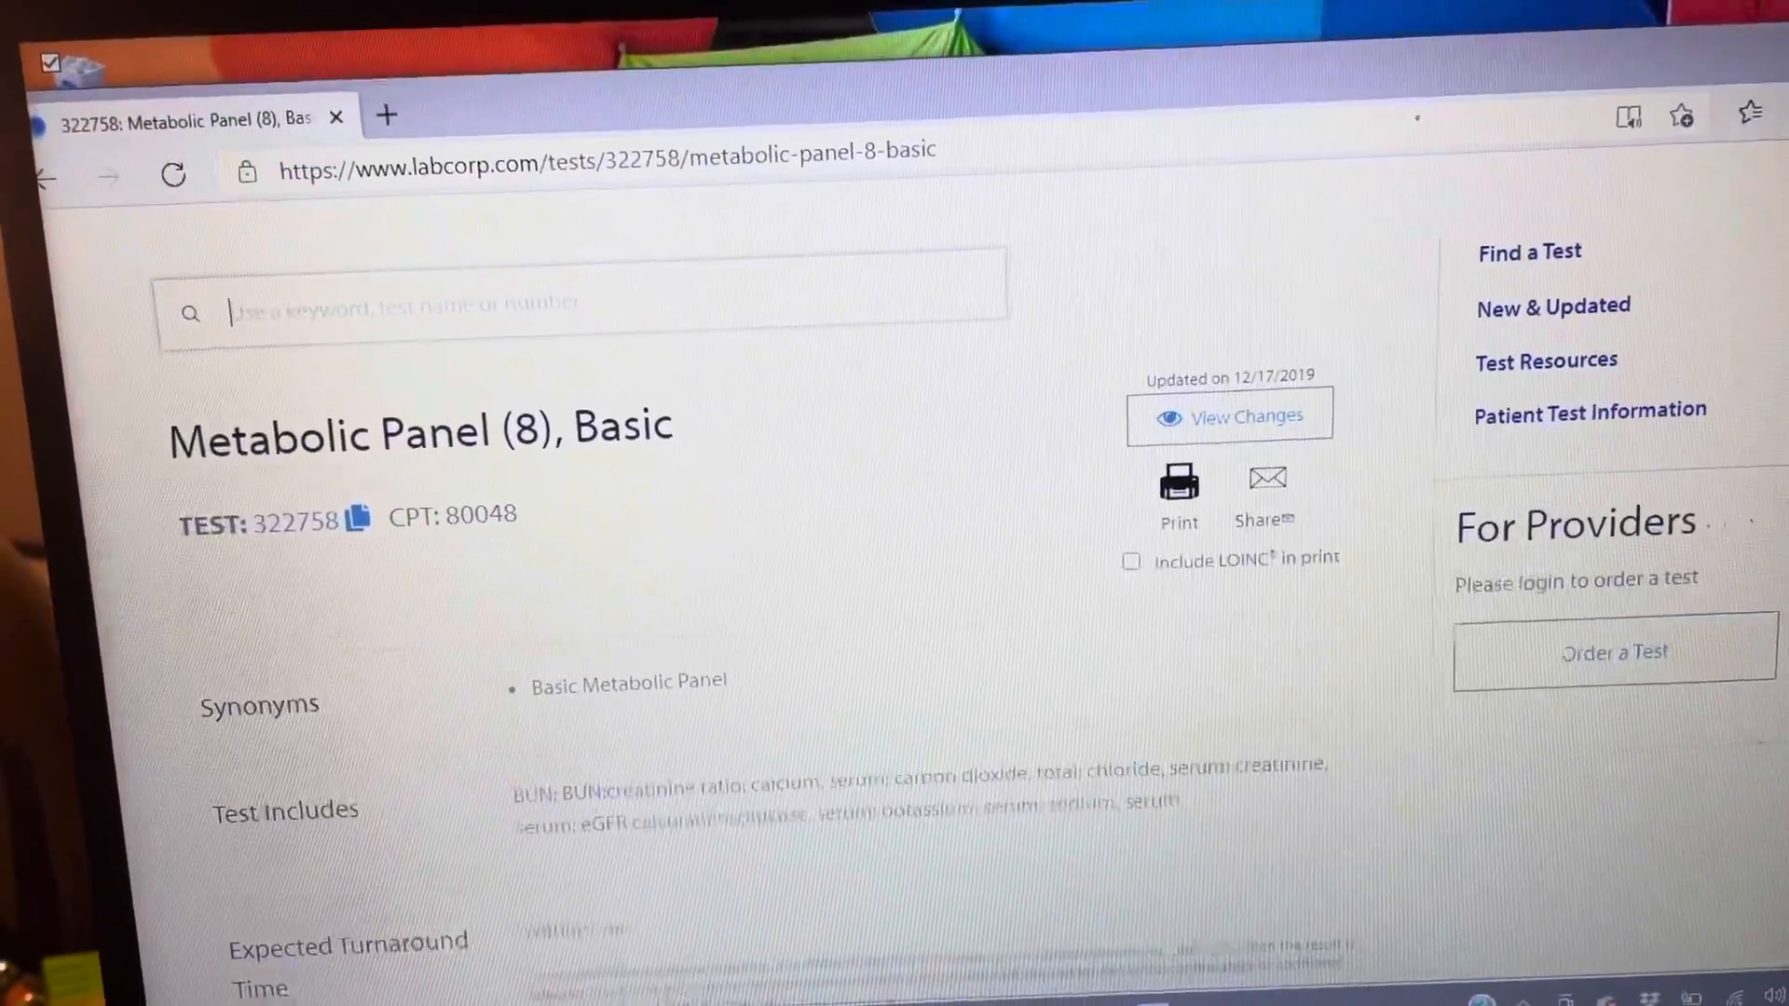
Search 'cbc' and open Complete Blood Count (CBC) With Differential, test 005009.
text(cbc)
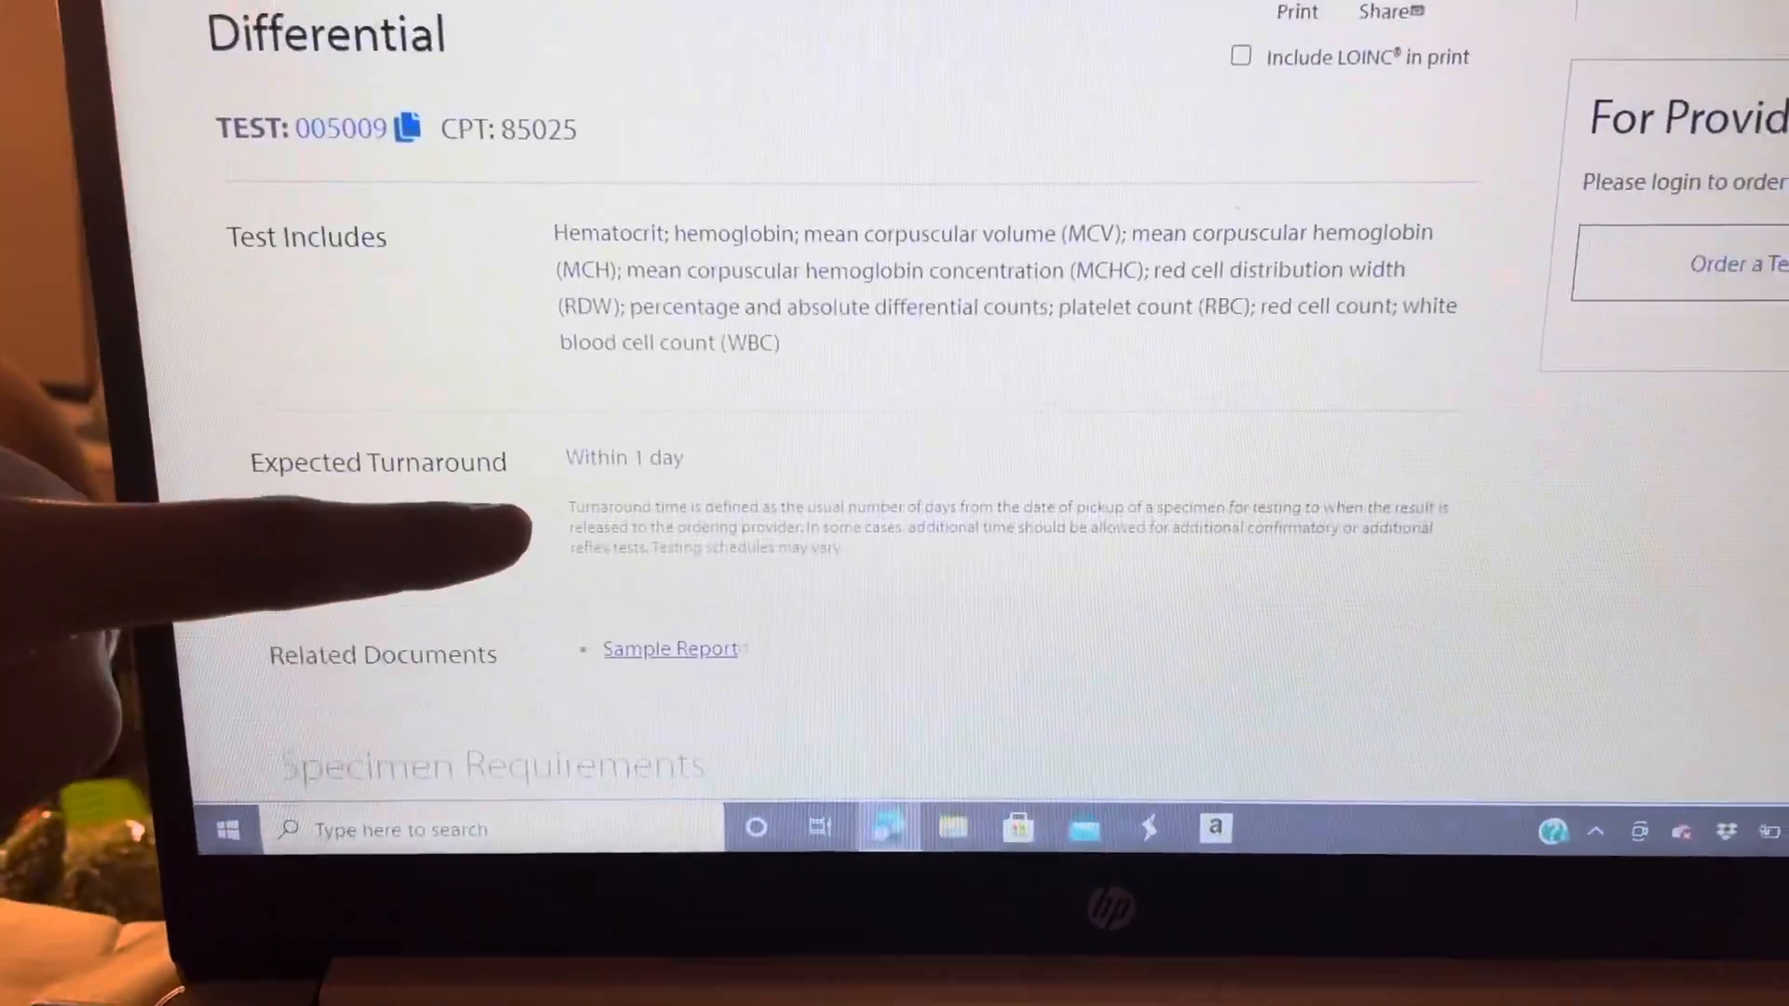
scroll(down, 3)
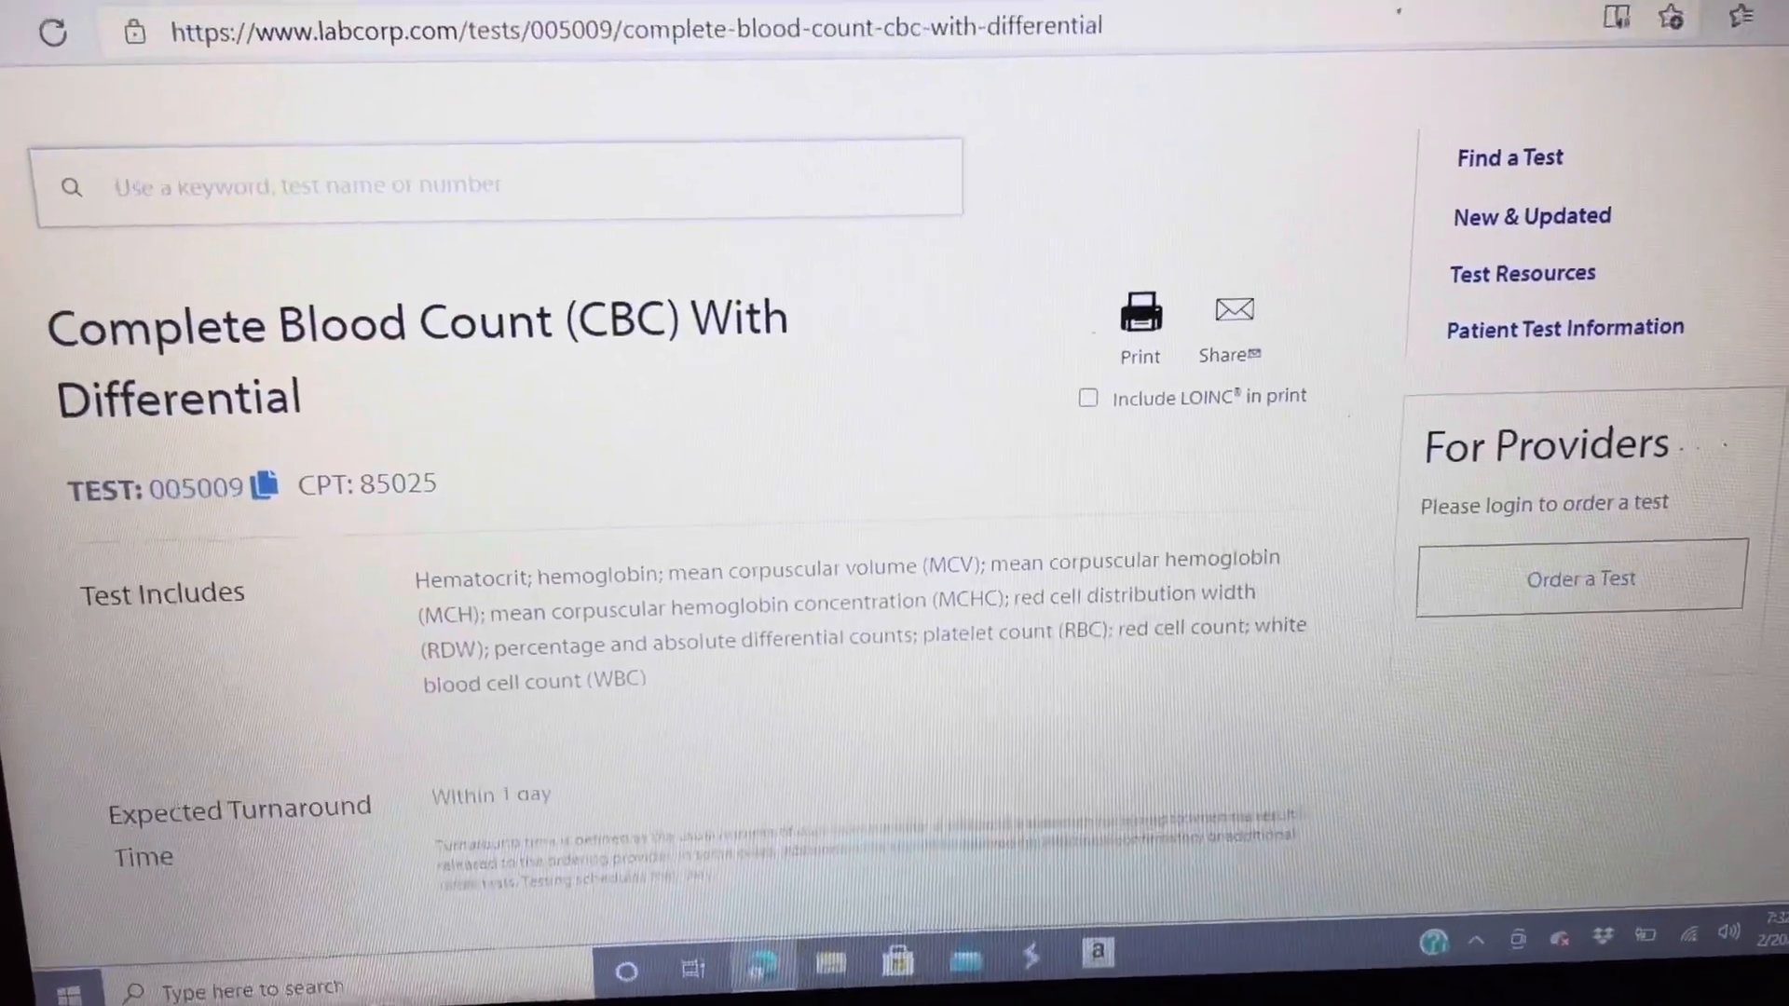
Search 'ptt', open PTT, Activated, and view its blue-top sodium citrate specimen requirements.
text(pt)
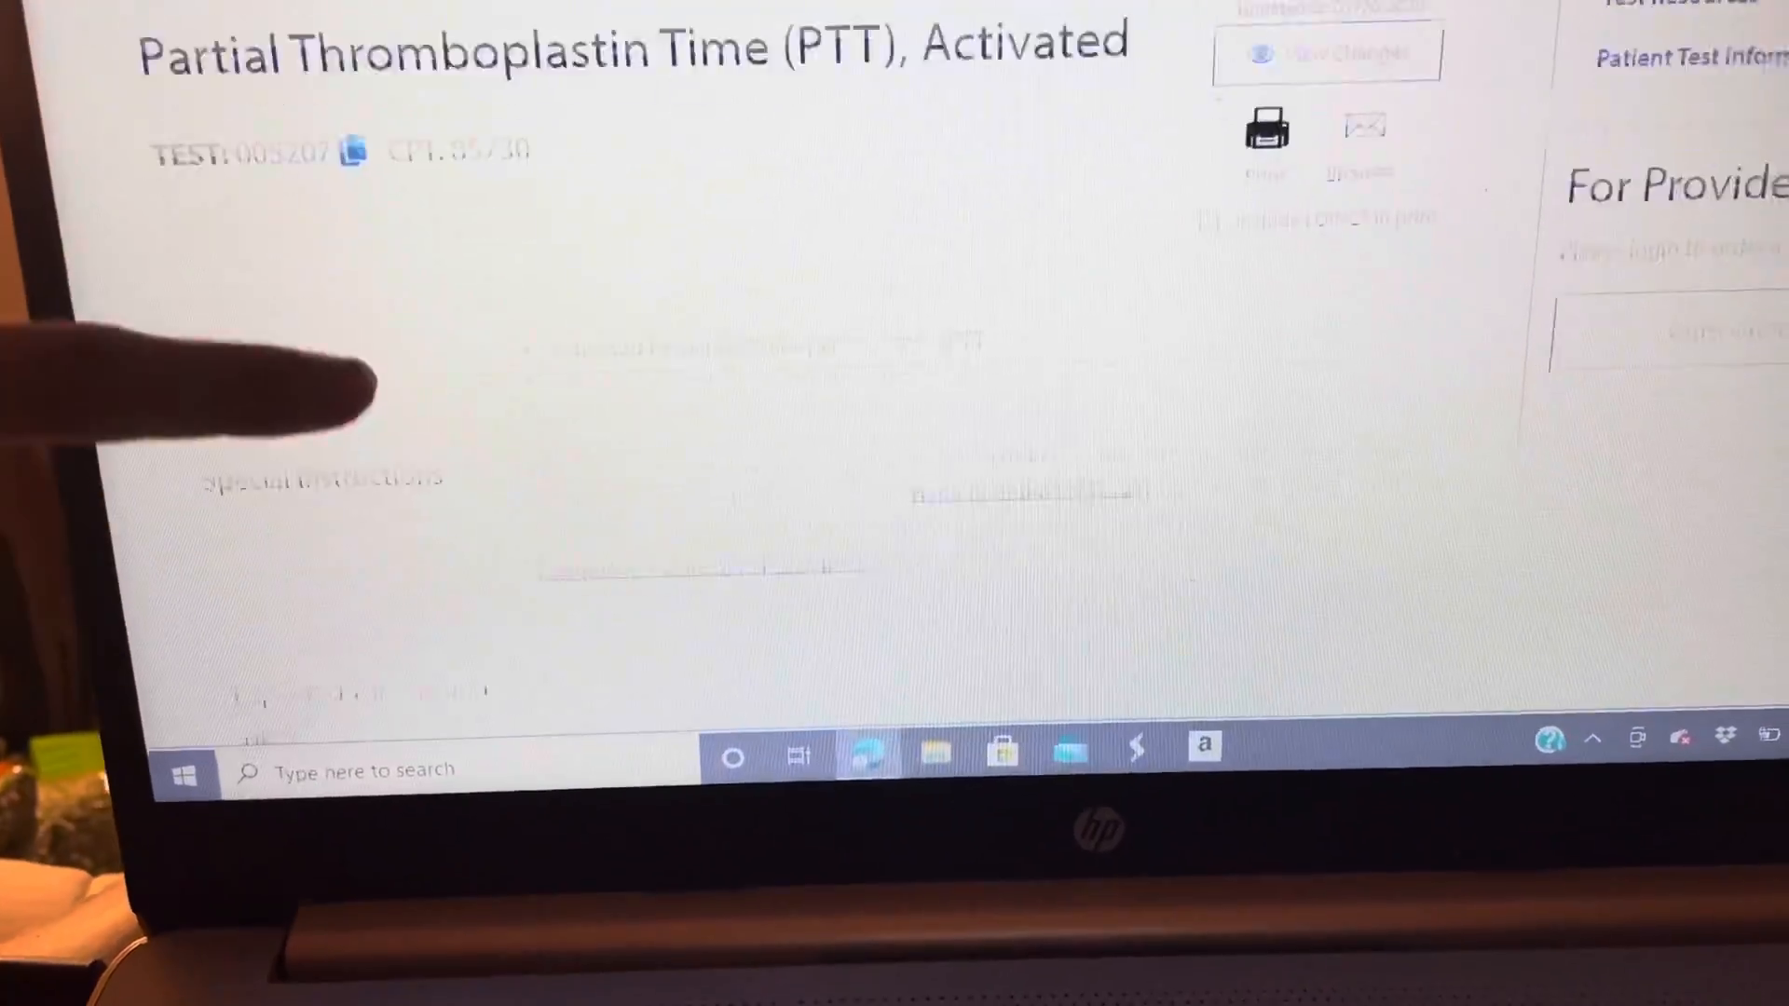
scroll(down, 3)
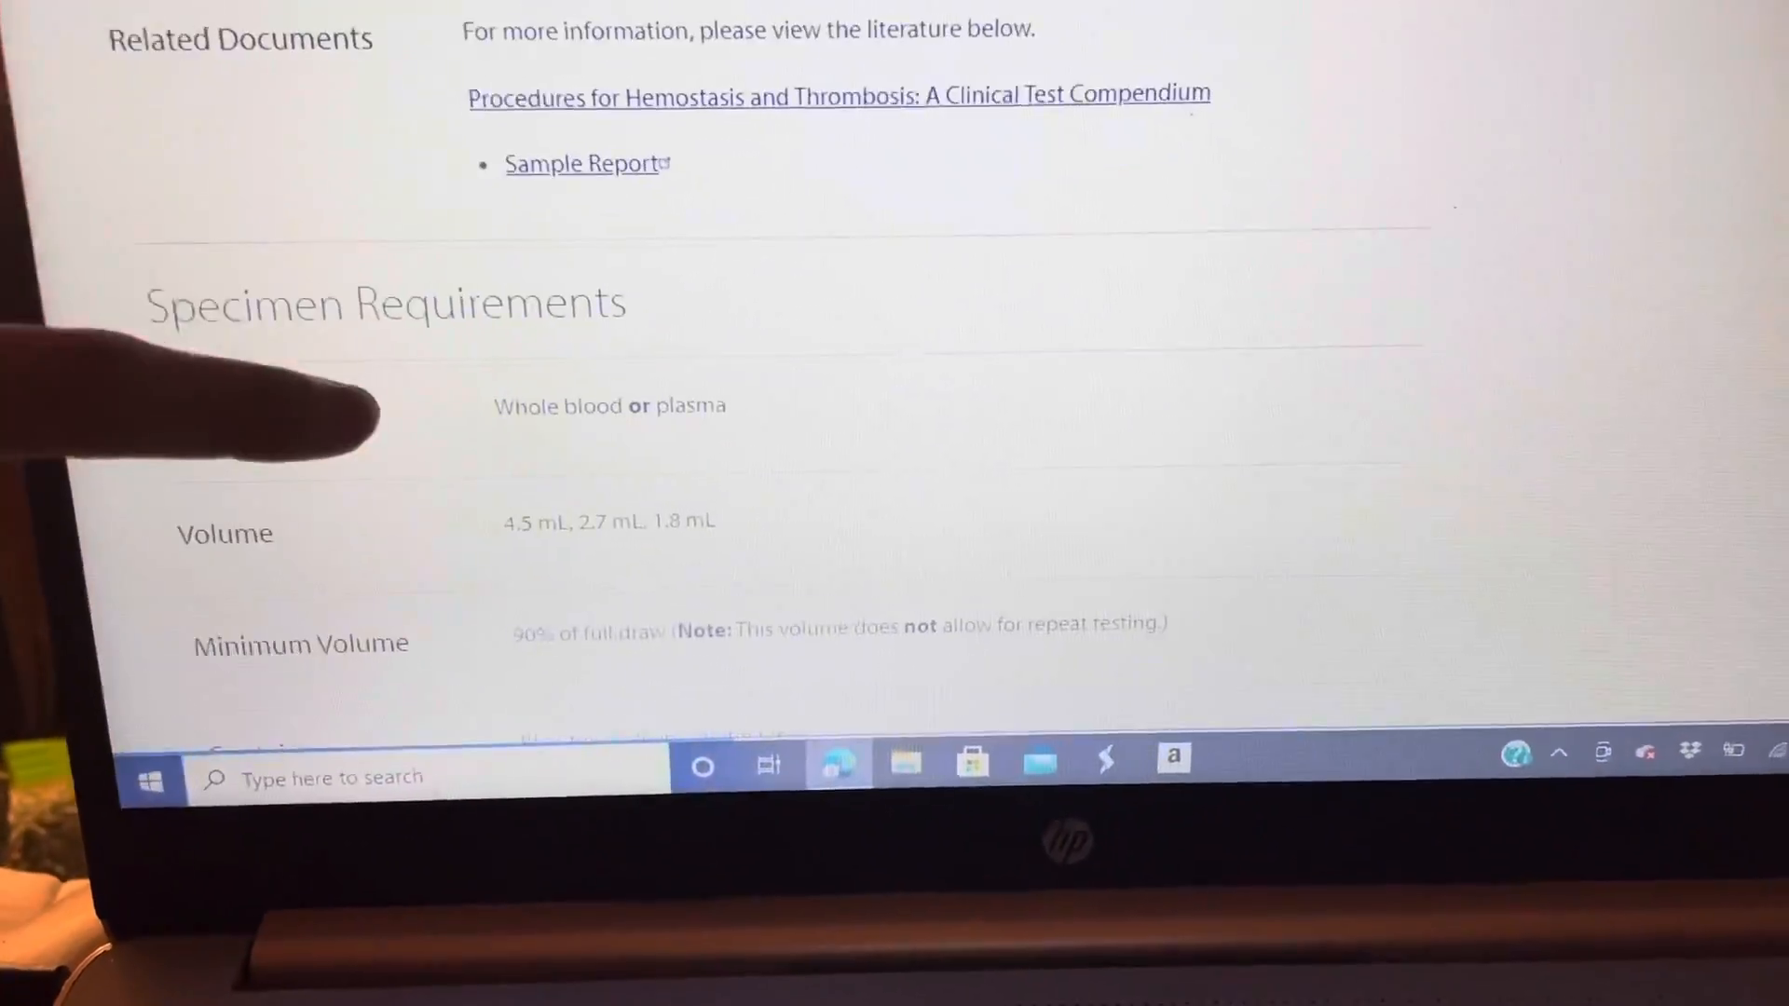
scroll(down, 3)
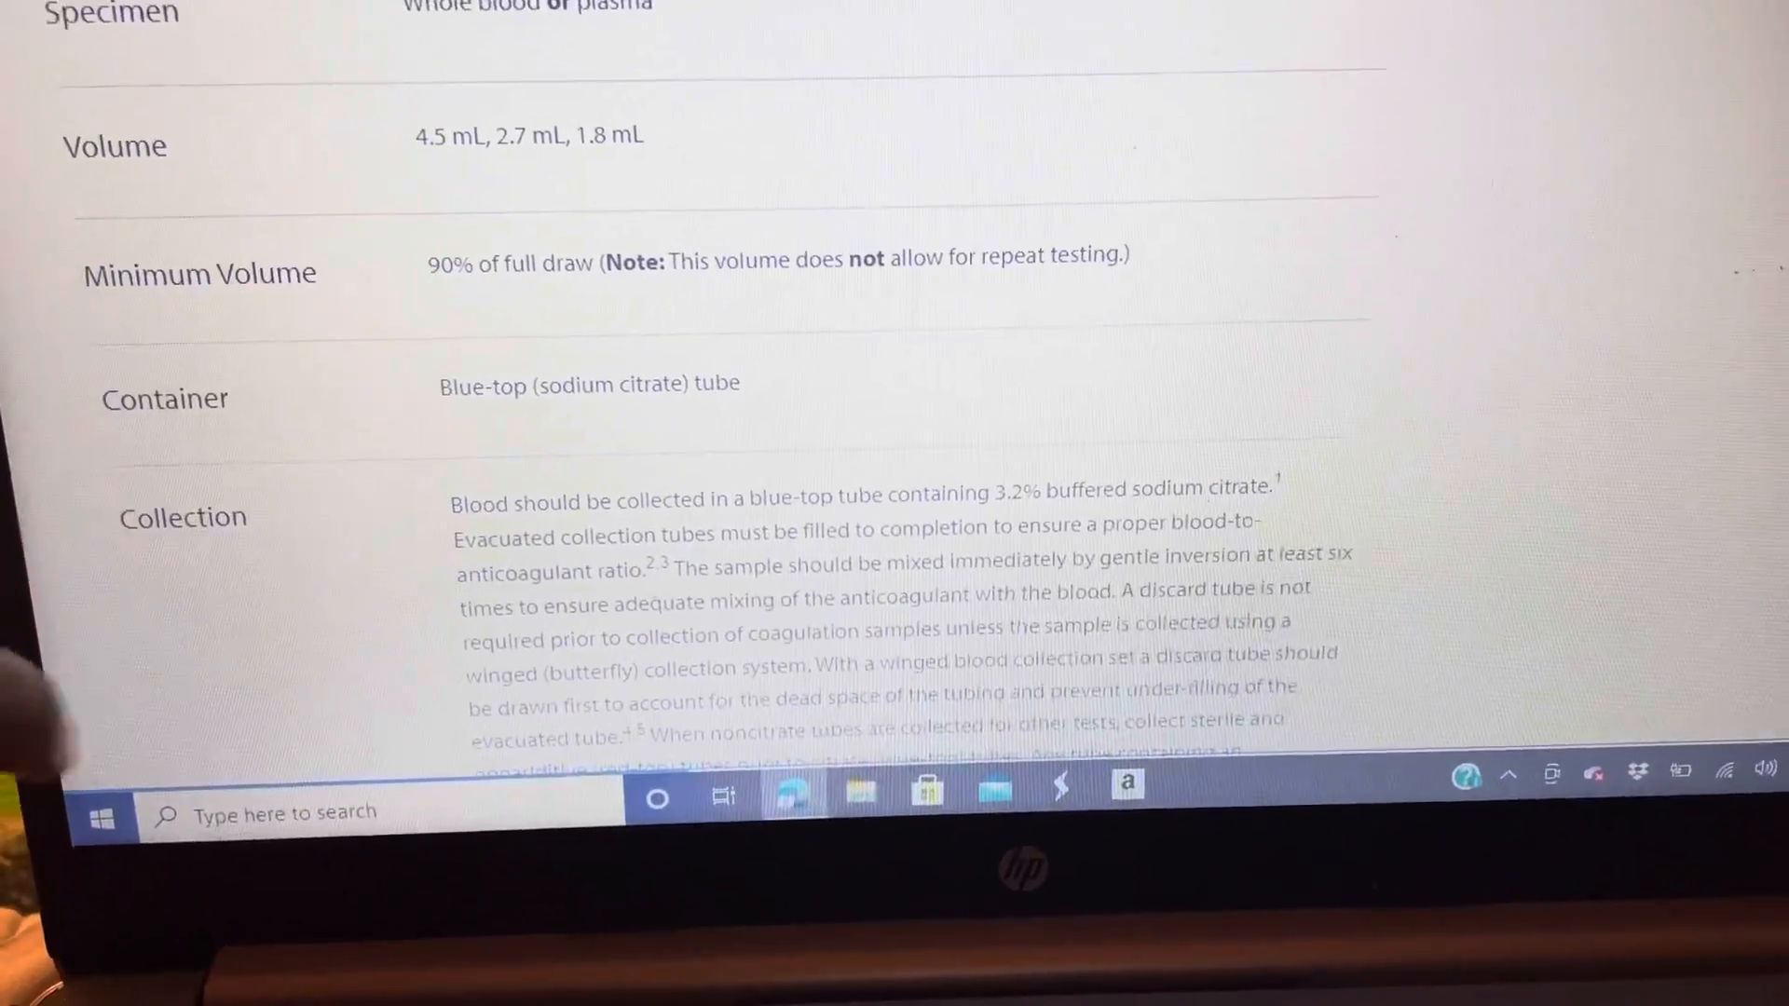